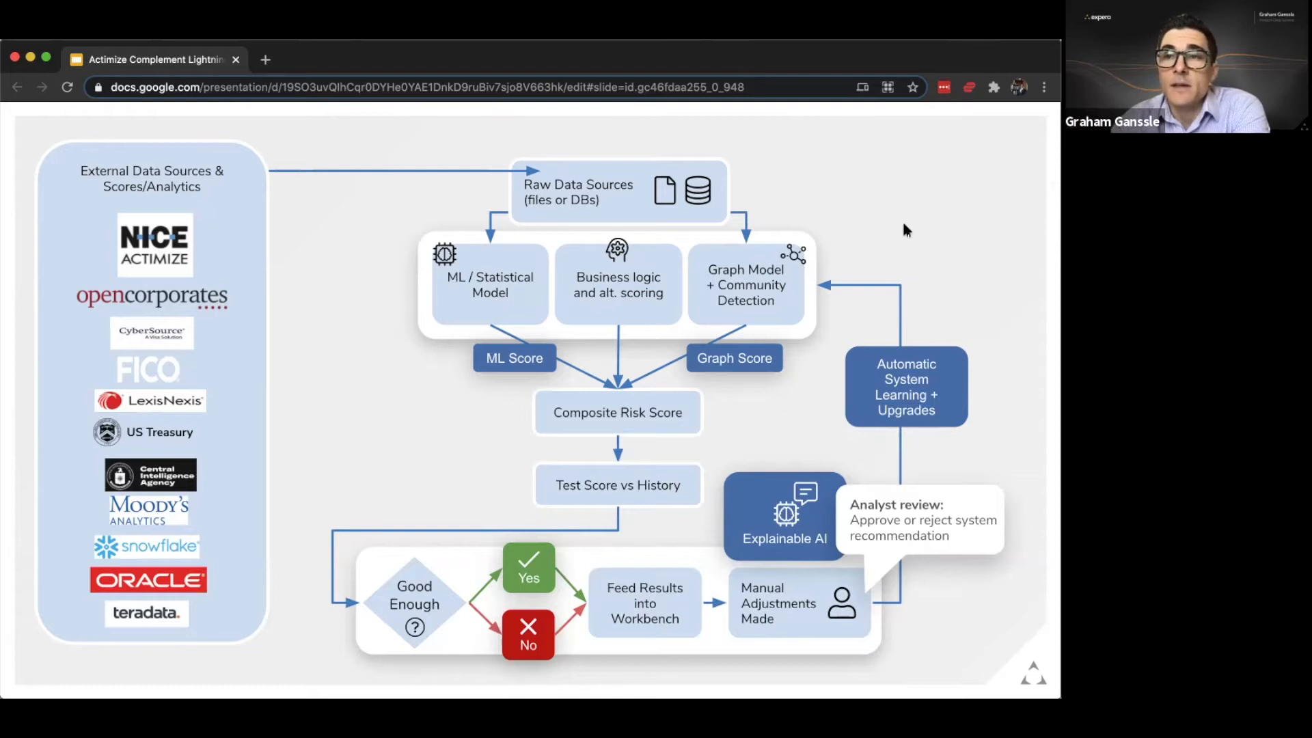
pyautogui.moveTo(395, 307)
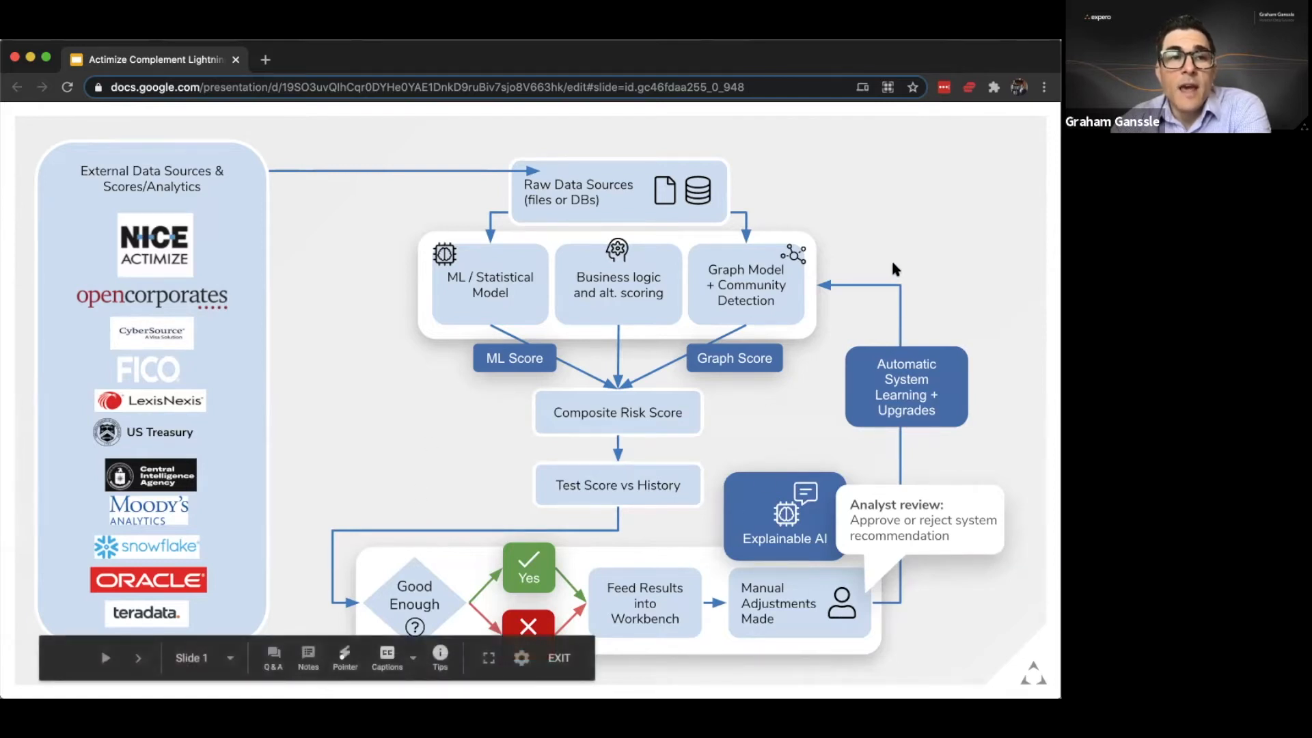
pyautogui.moveTo(286, 266)
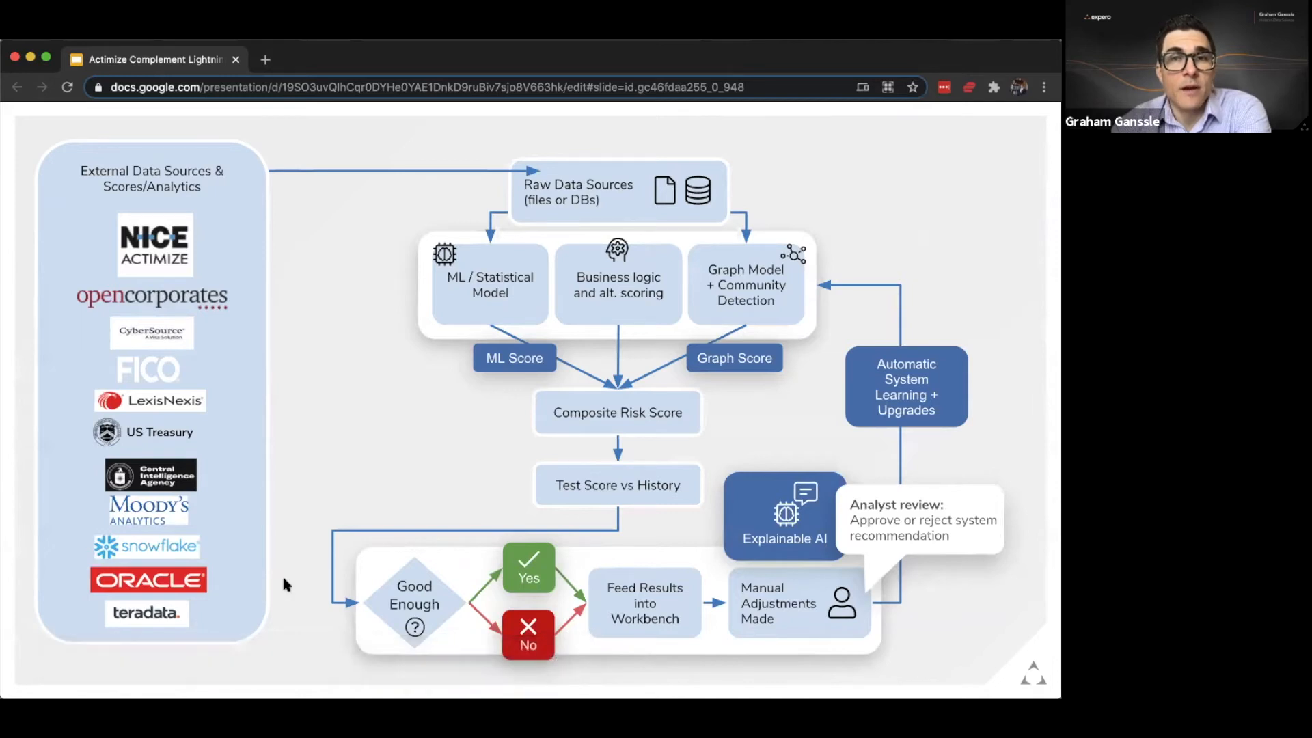
pyautogui.moveTo(303, 378)
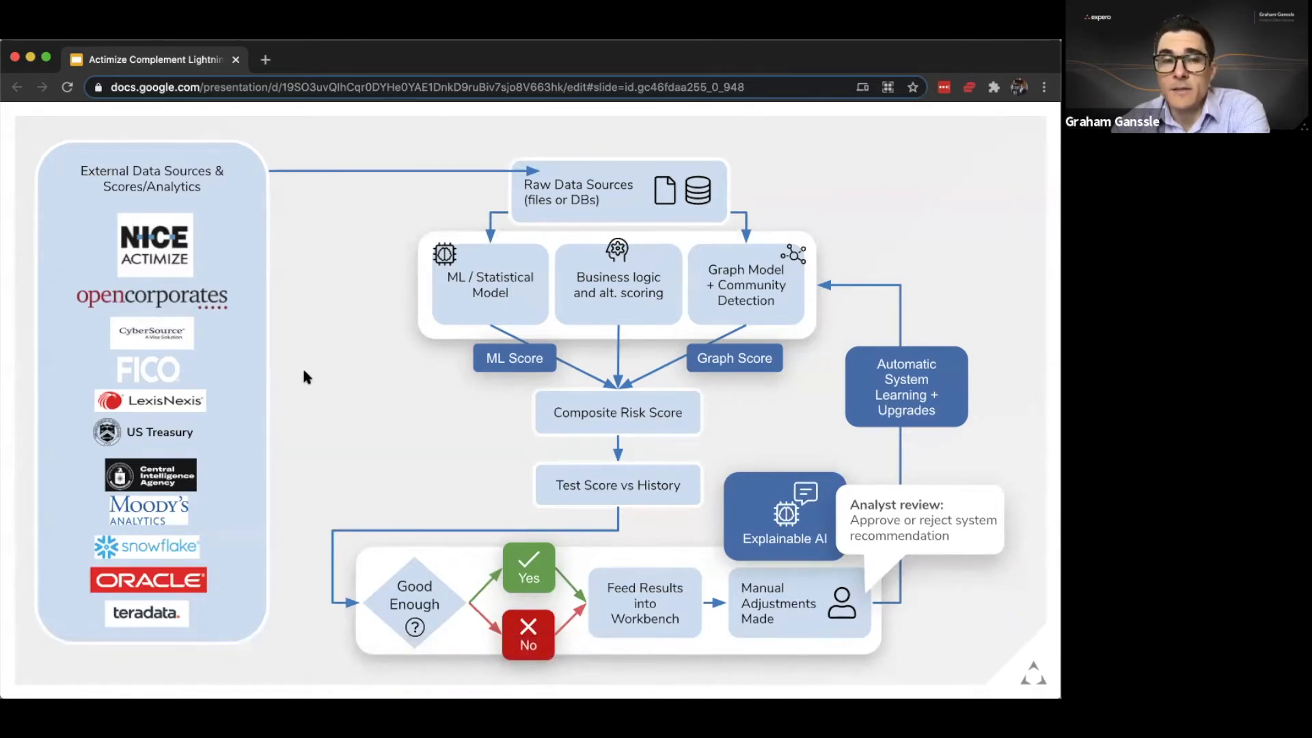
pyautogui.moveTo(889, 188)
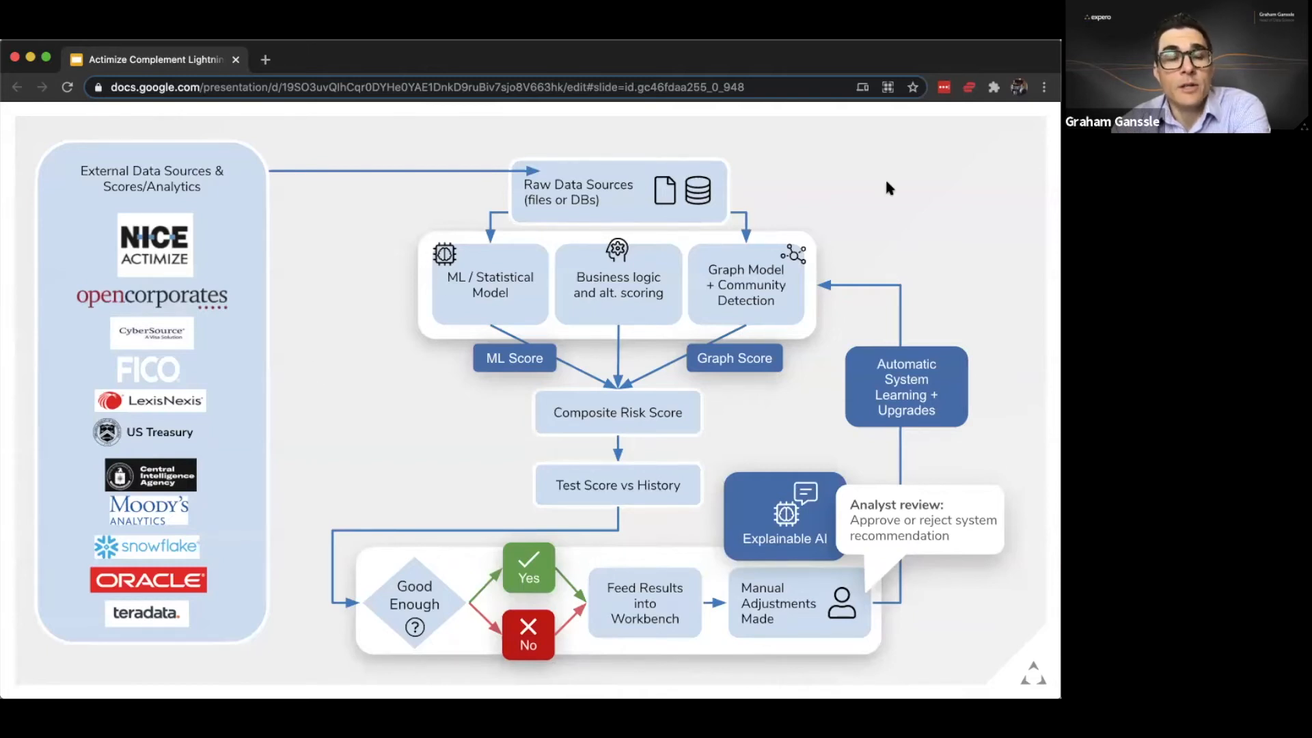
pyautogui.moveTo(851, 242)
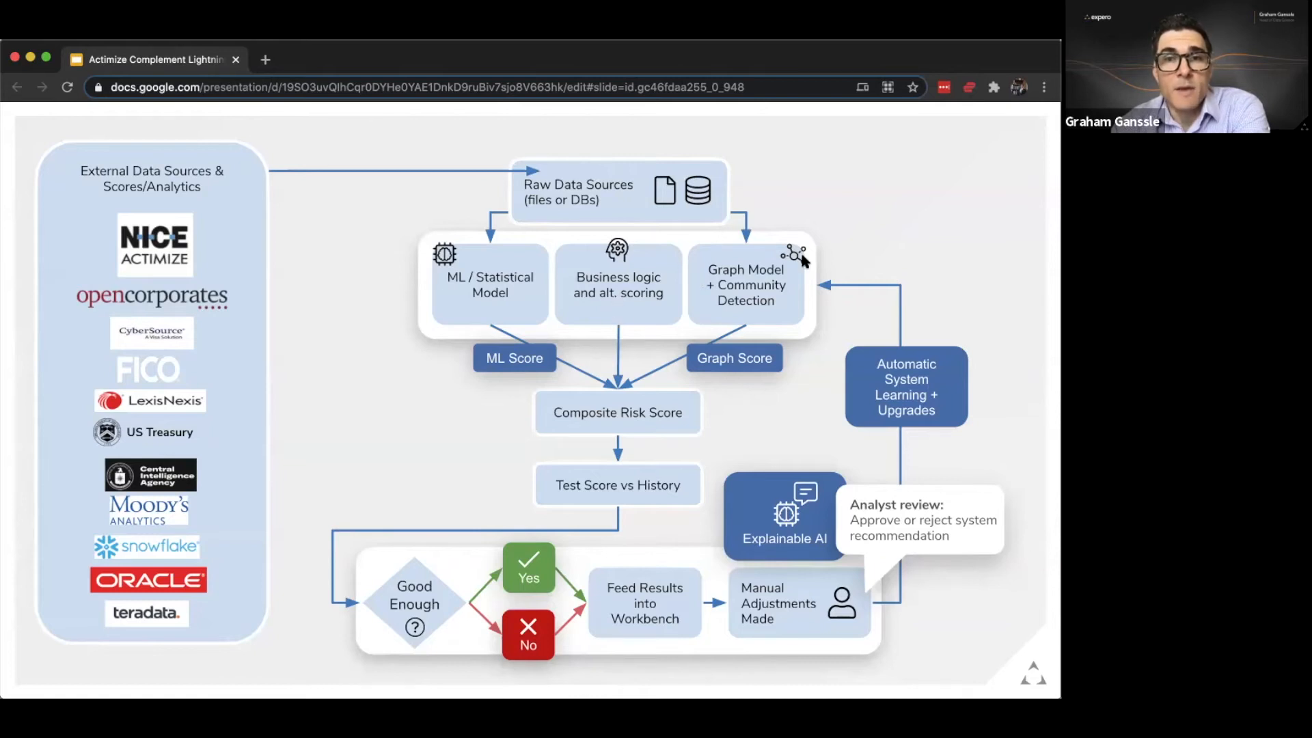
pyautogui.moveTo(945, 213)
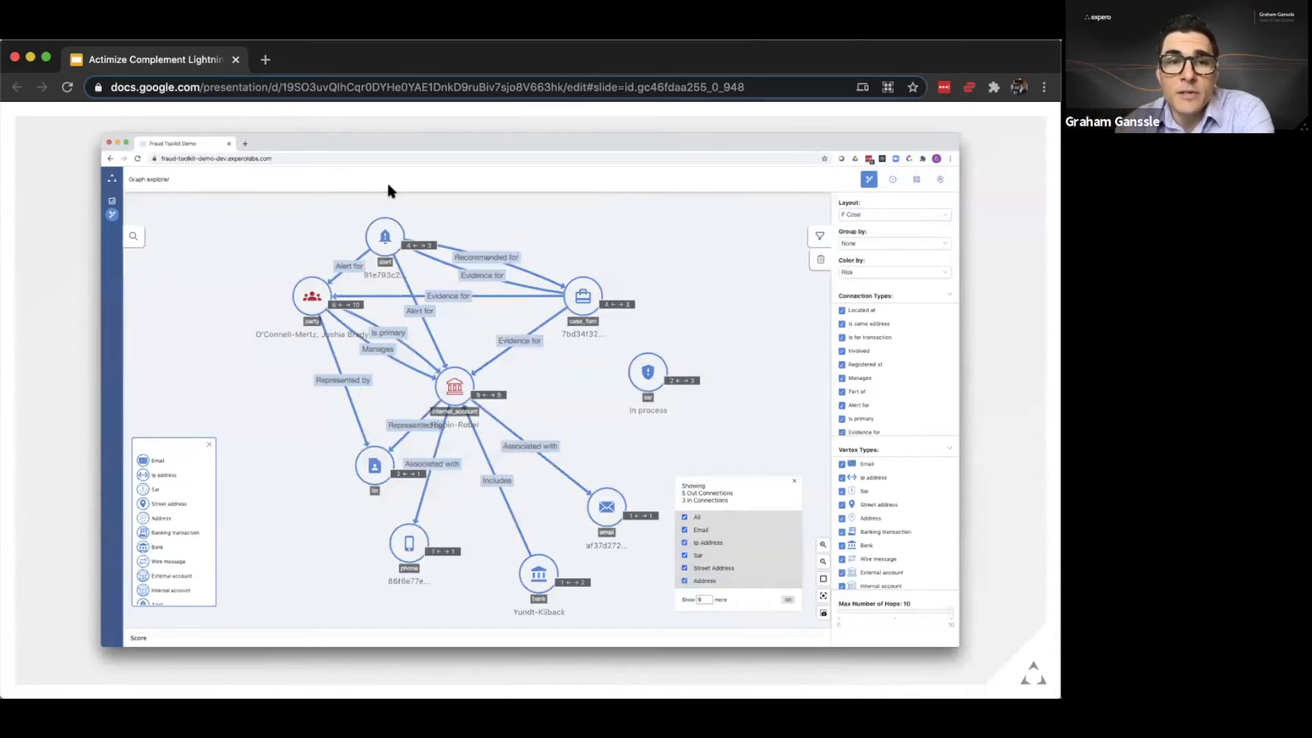
pyautogui.moveTo(689, 336)
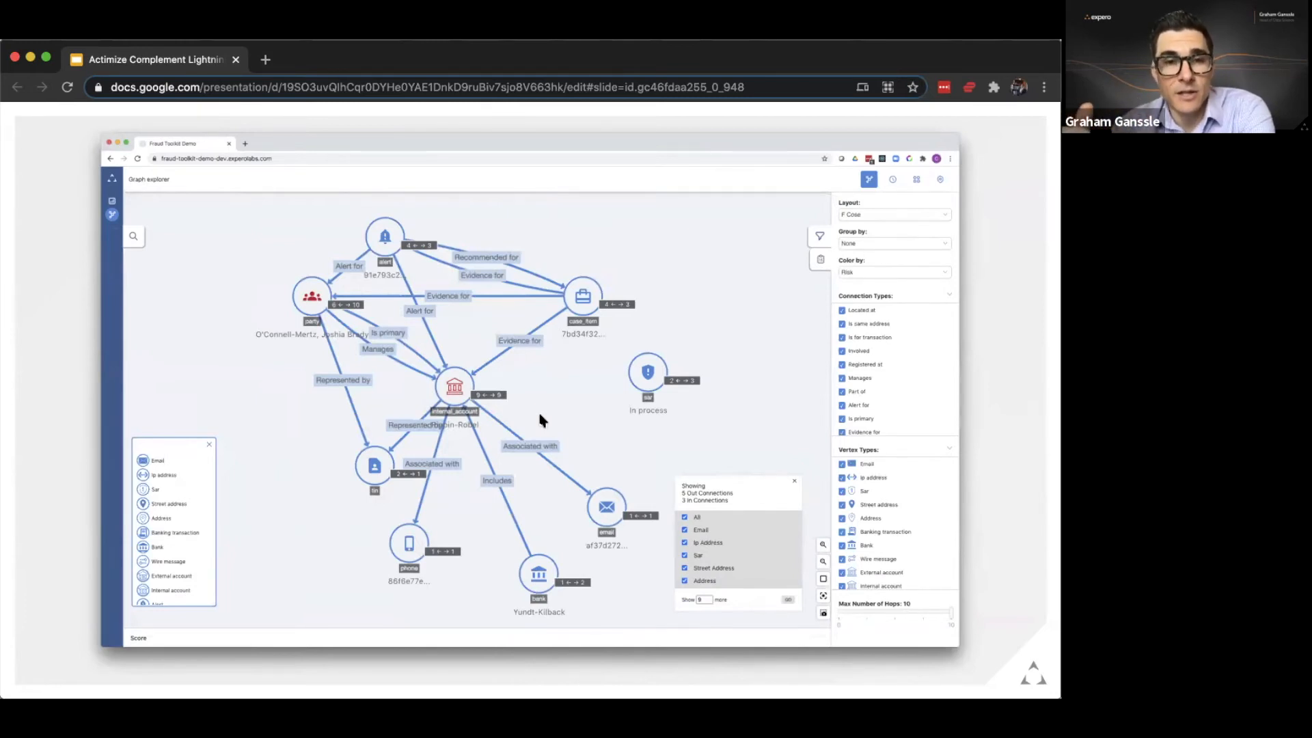
pyautogui.moveTo(501, 218)
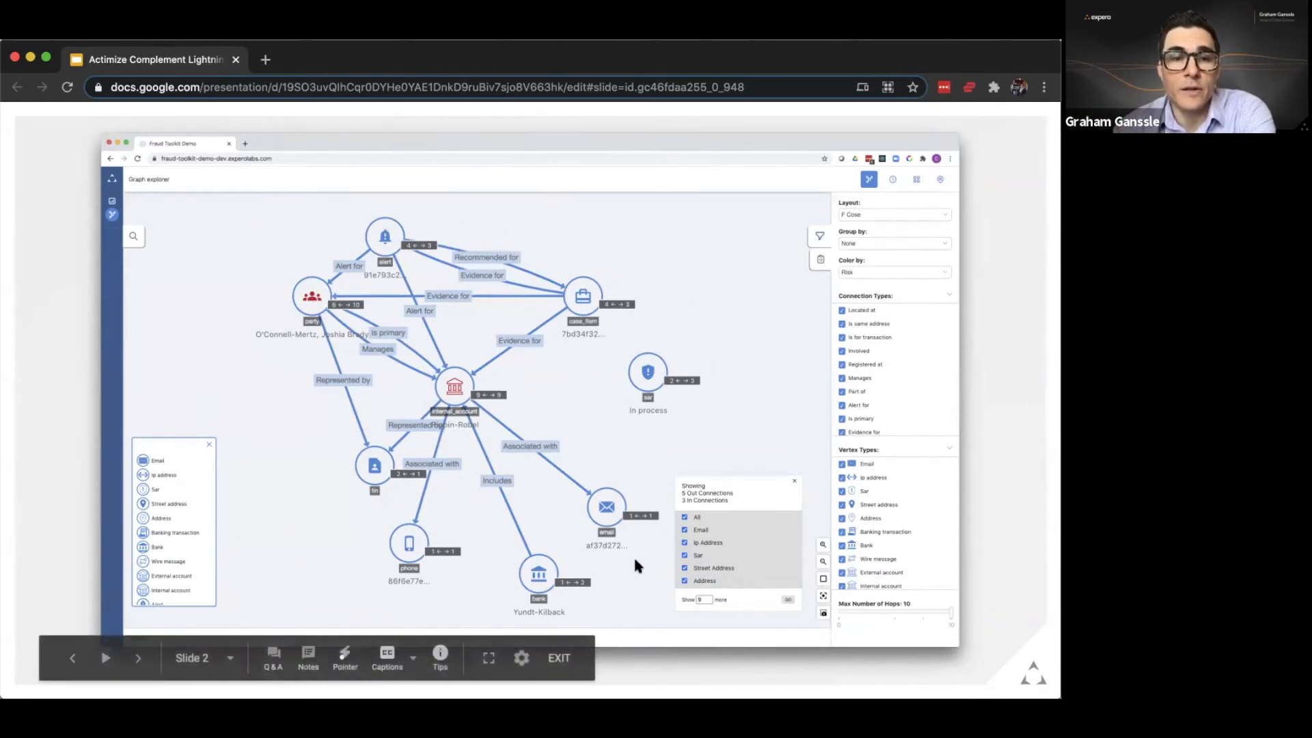
pyautogui.moveTo(281, 410)
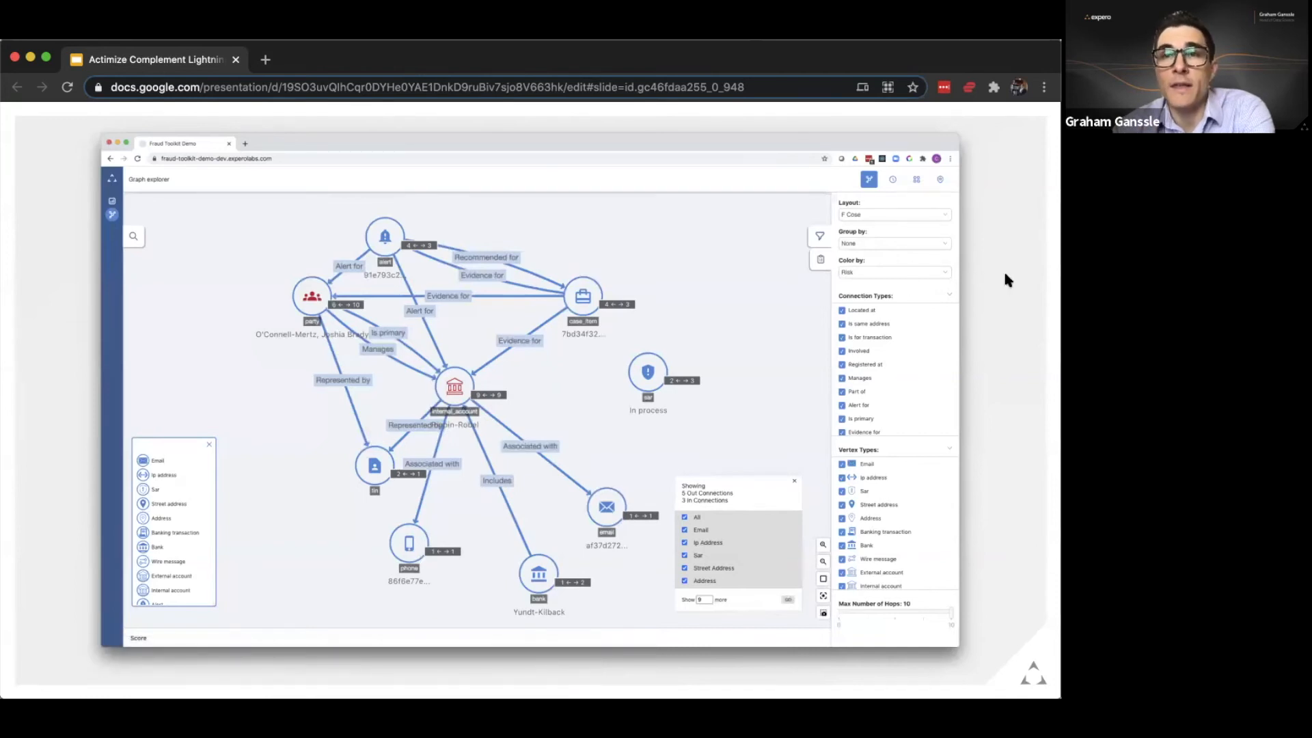
pyautogui.moveTo(986, 269)
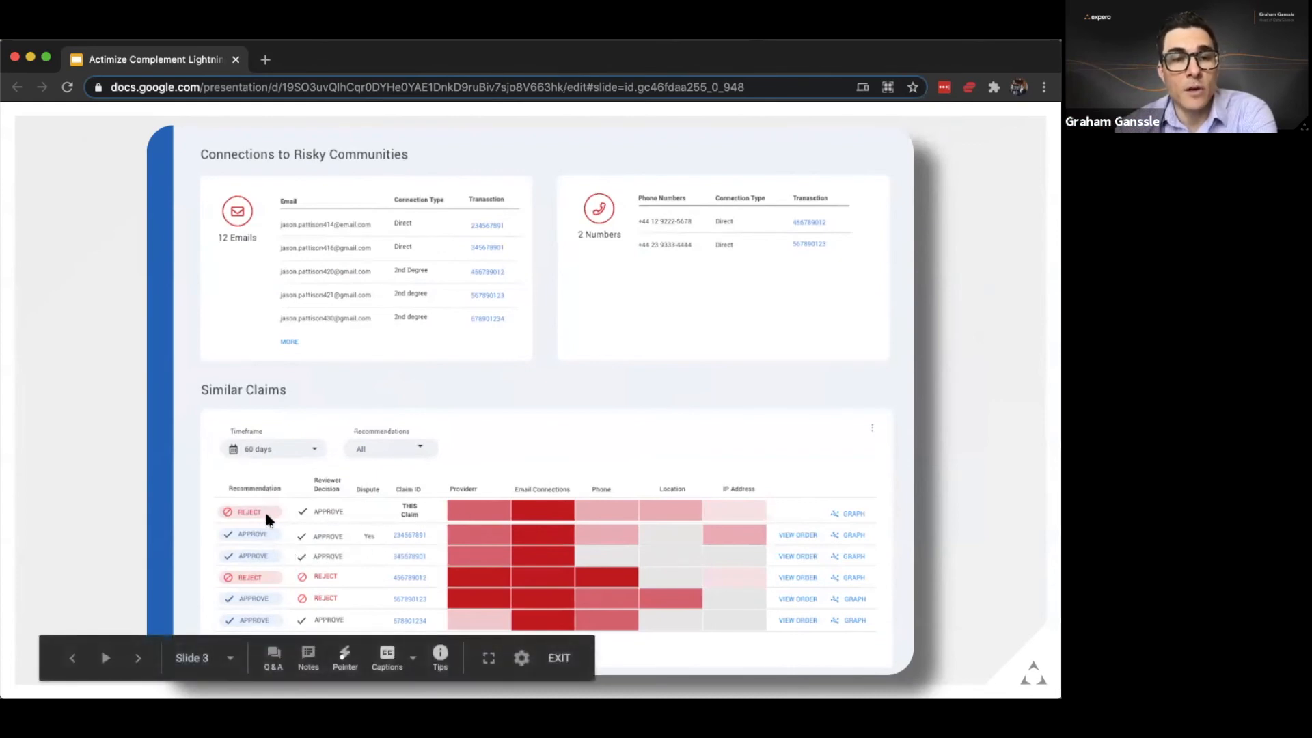
pyautogui.moveTo(1008, 397)
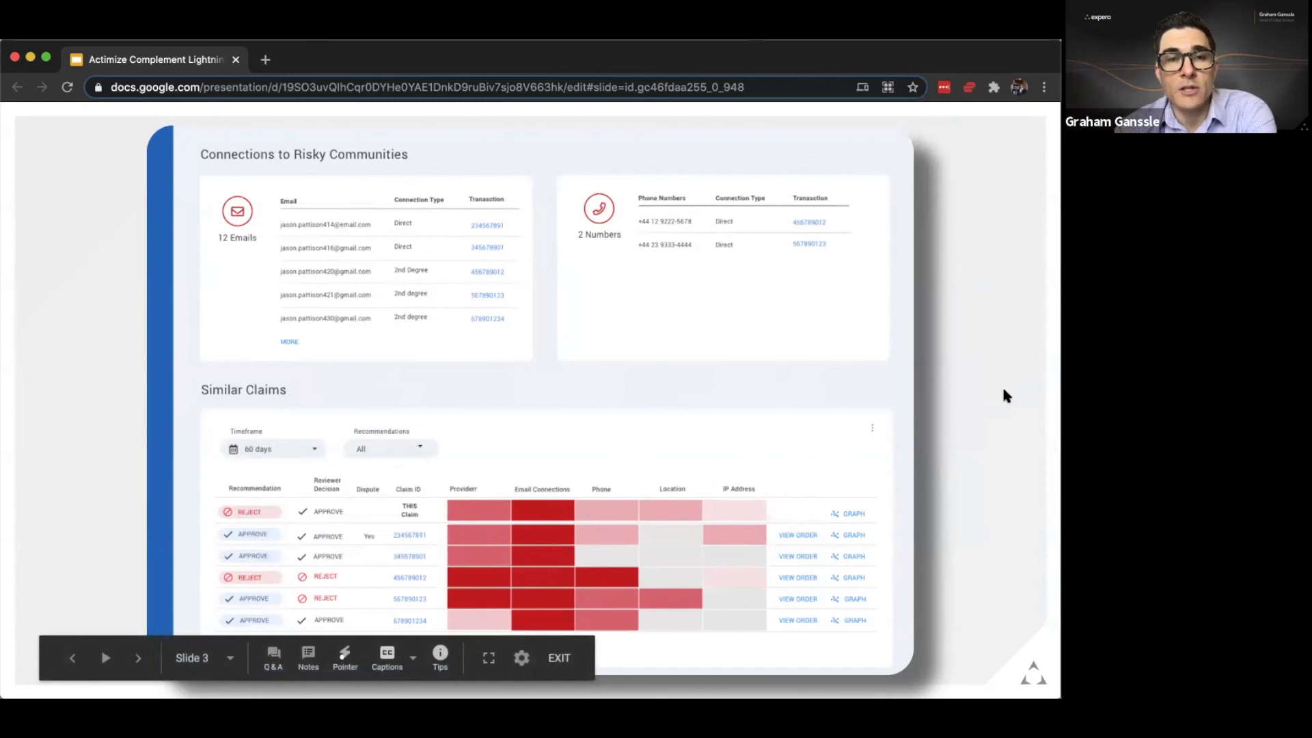
pyautogui.moveTo(767, 521)
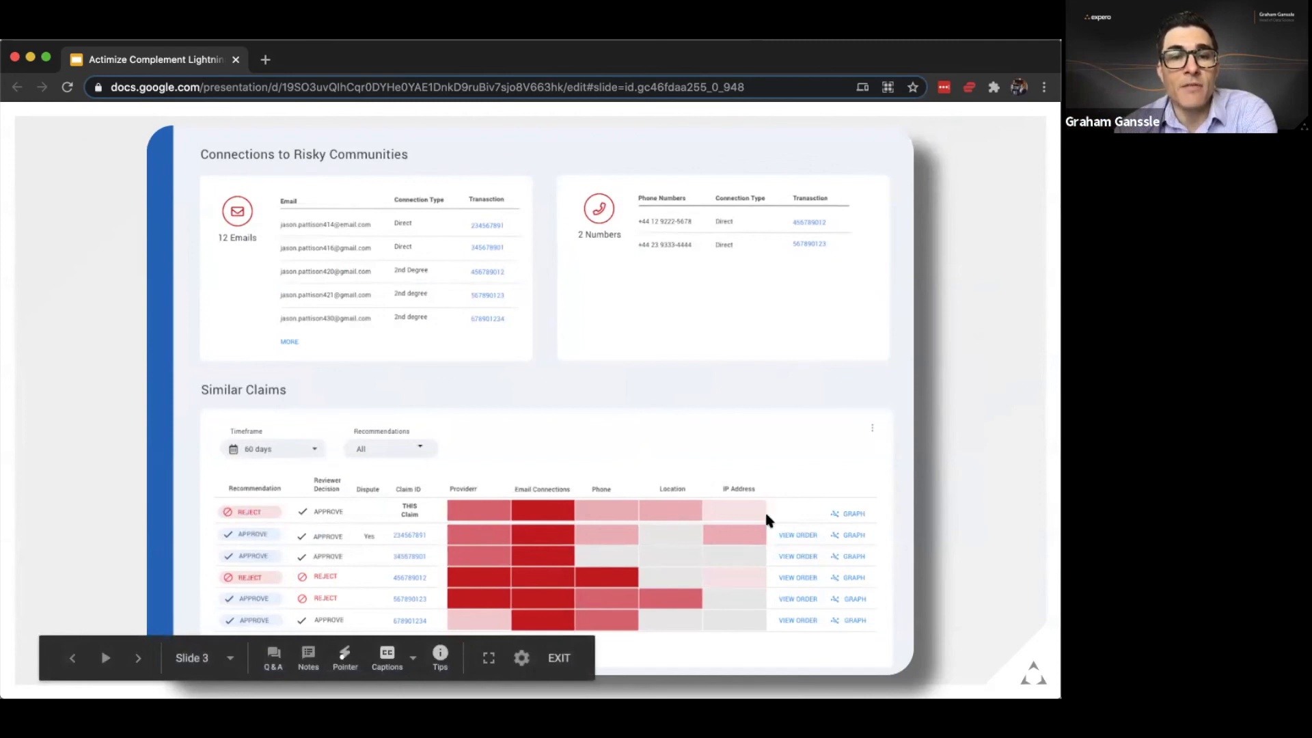
pyautogui.moveTo(623, 580)
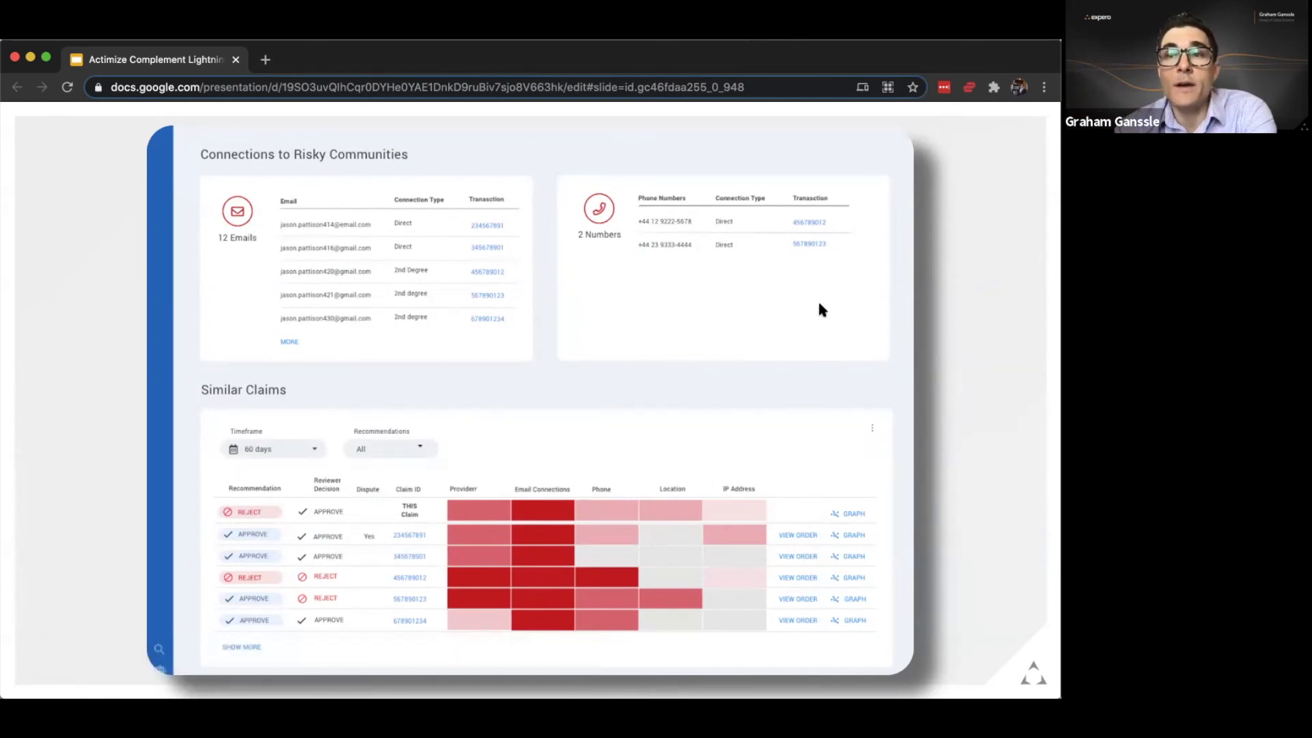
pyautogui.moveTo(847, 349)
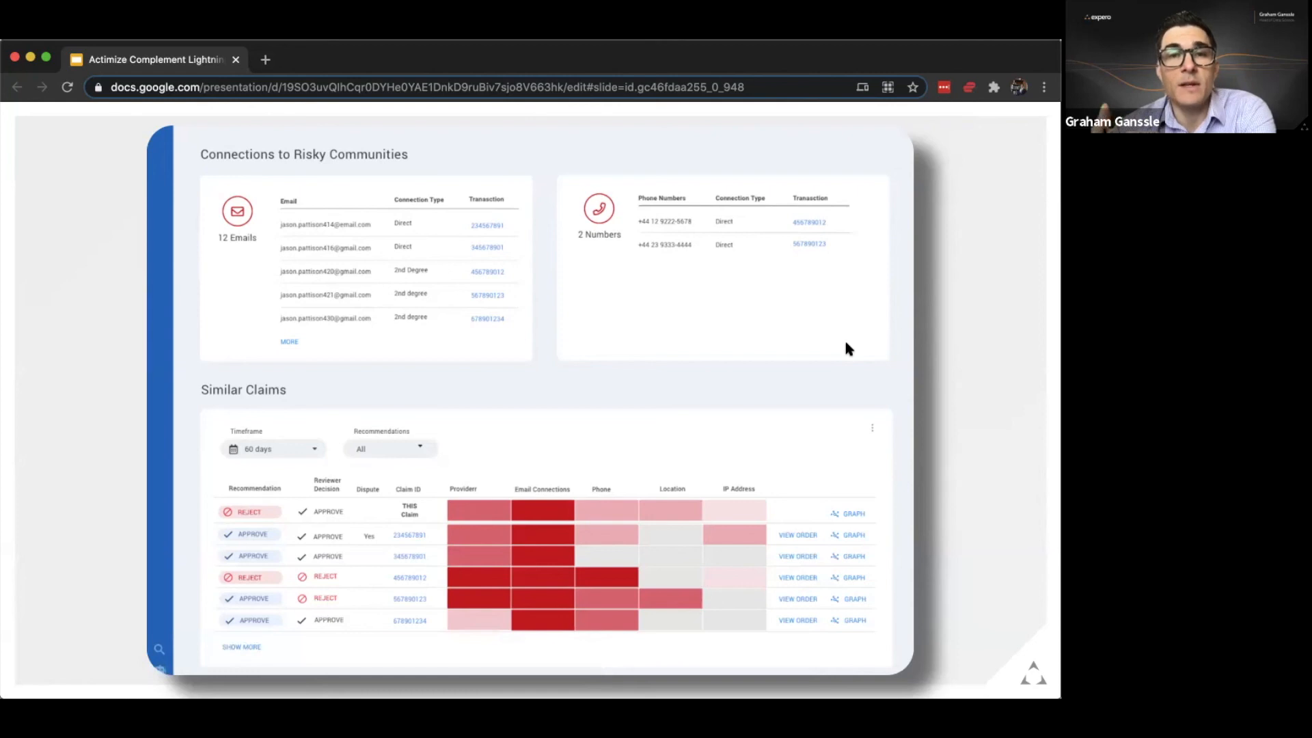
pyautogui.moveTo(761, 383)
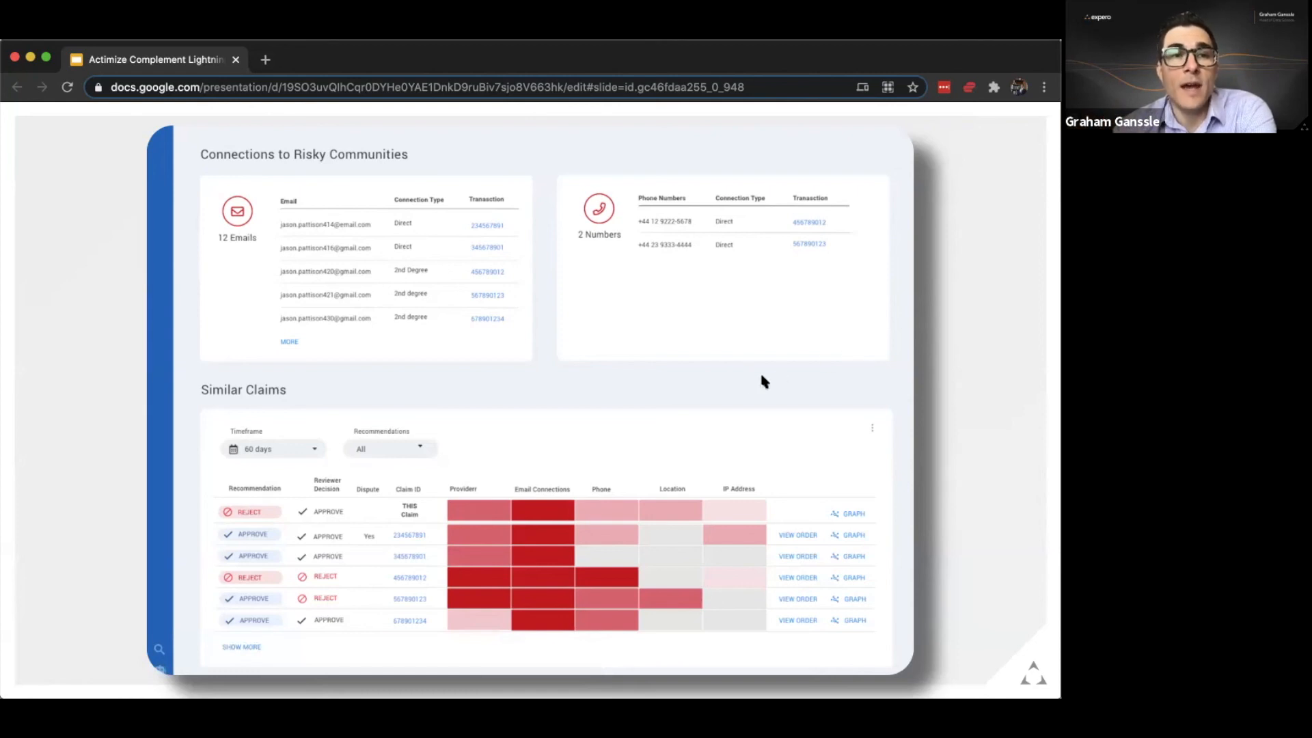
# Step: Advance from the analyst dashboard slide to the closing Thank you slide with contact details
pyautogui.press('right')
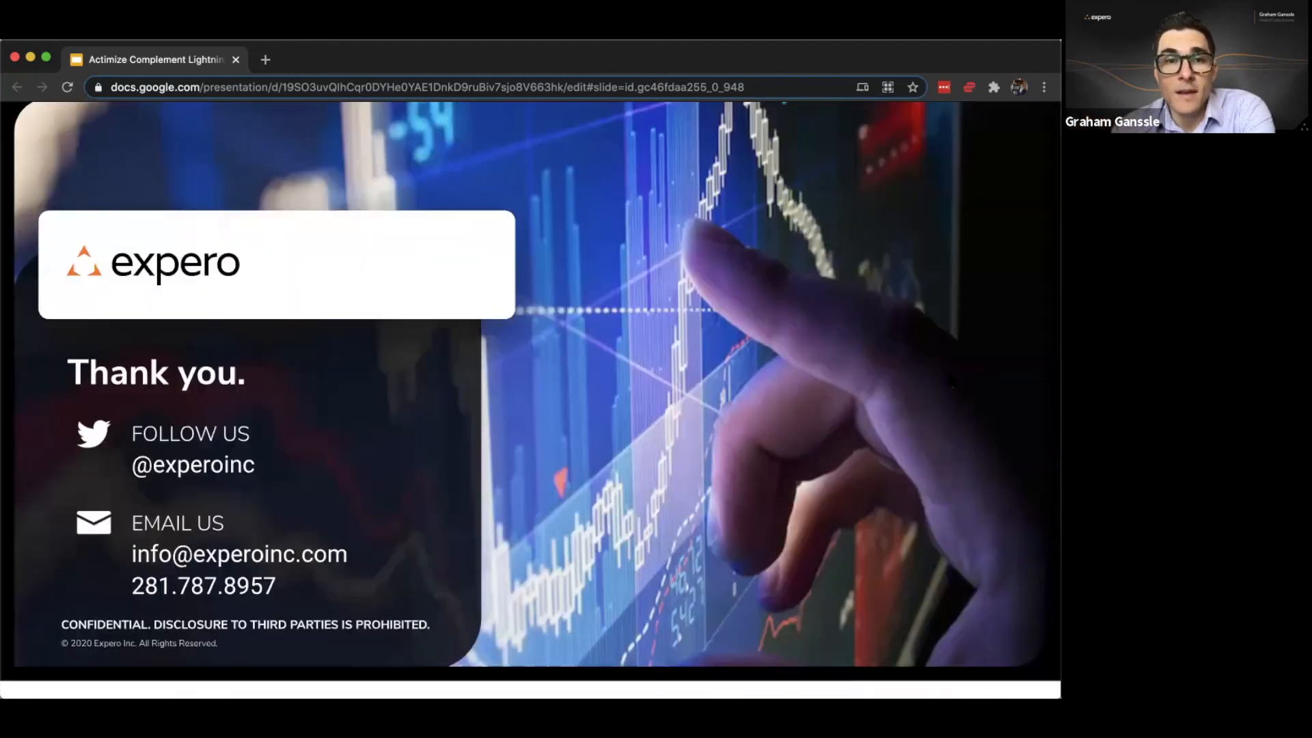